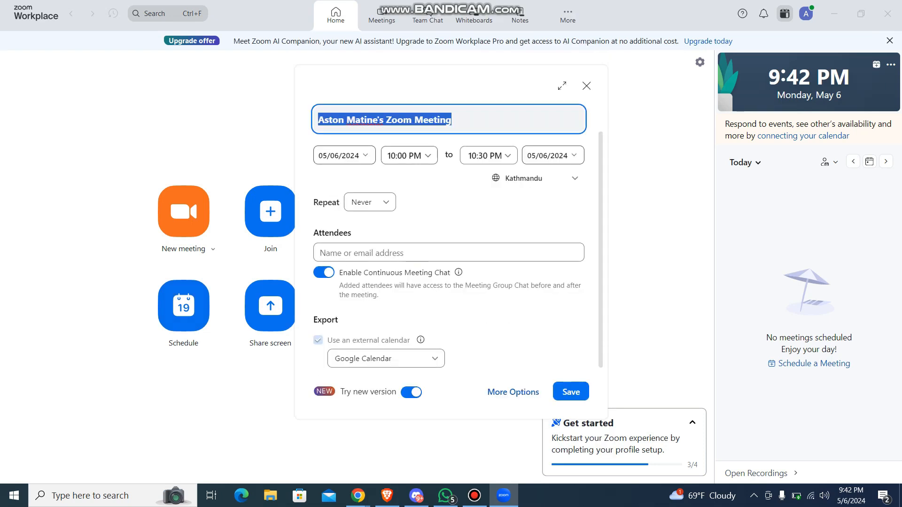
# Save a meeting on 05/06/2024 running 10:00 PM to 10:30 PM.
pyautogui.click(409, 155)
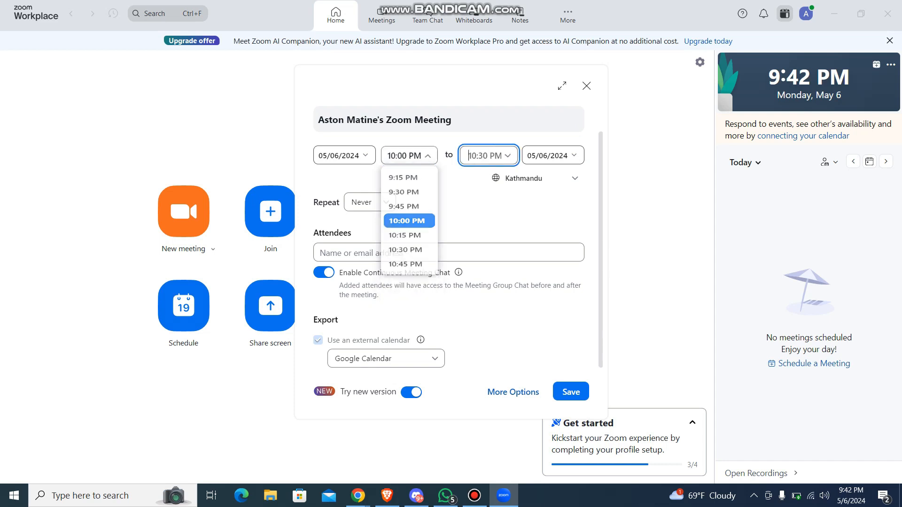
pyautogui.click(509, 155)
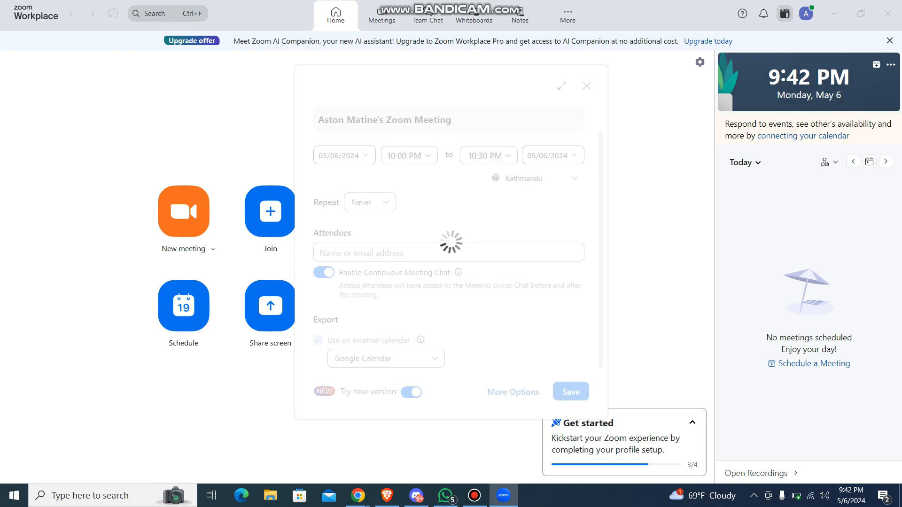
pyautogui.click(569, 391)
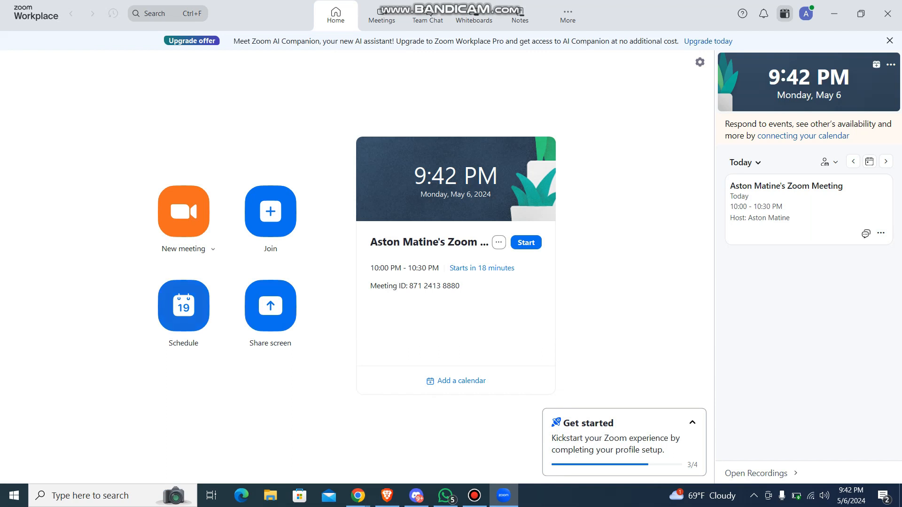
# Schedule and save another 10:00–10:30 PM meeting on 05/06/2024.
pyautogui.click(525, 243)
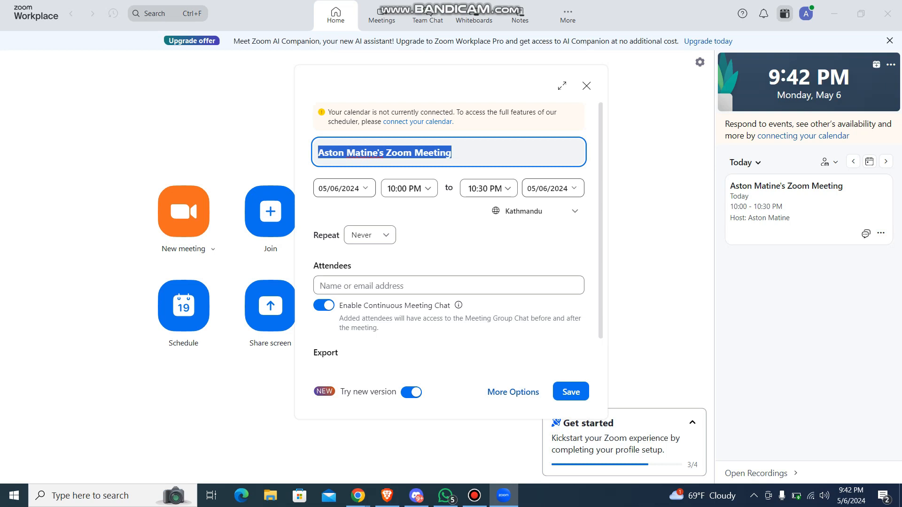
pyautogui.click(570, 392)
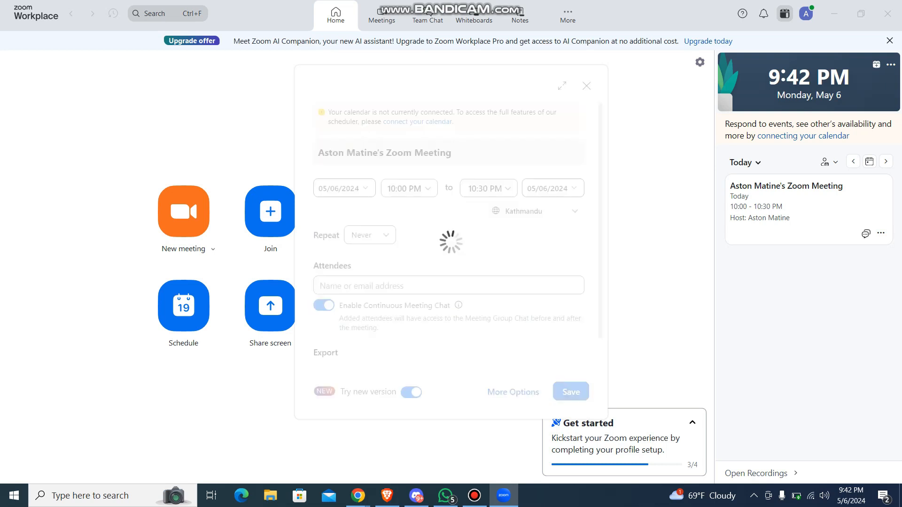